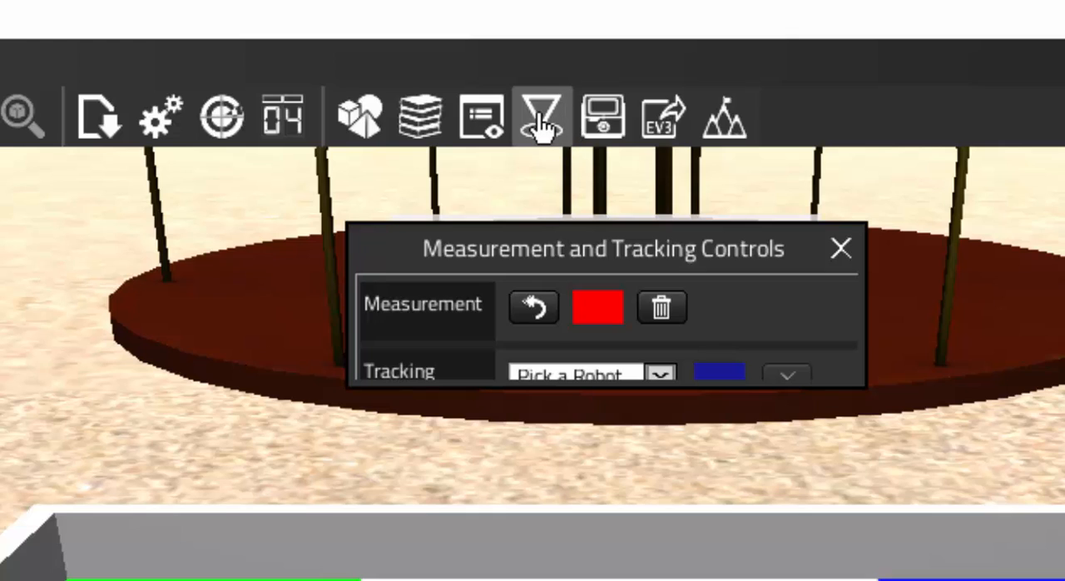
{"action": "mouse_move", "coordinate": [541, 117]}
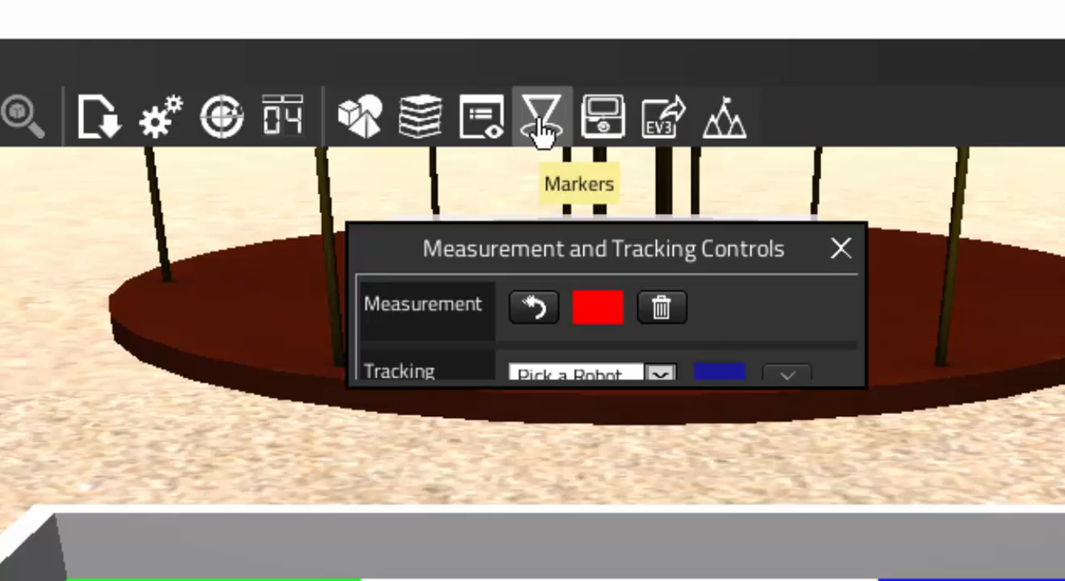
{"action": "mouse_move", "coordinate": [906, 199]}
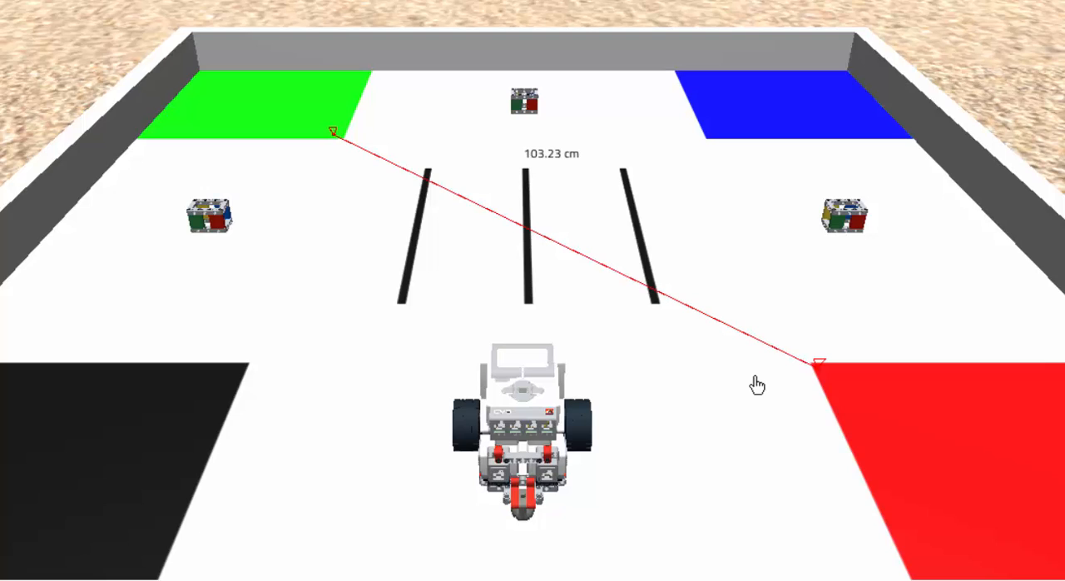
{"action": "mouse_move", "coordinate": [593, 177]}
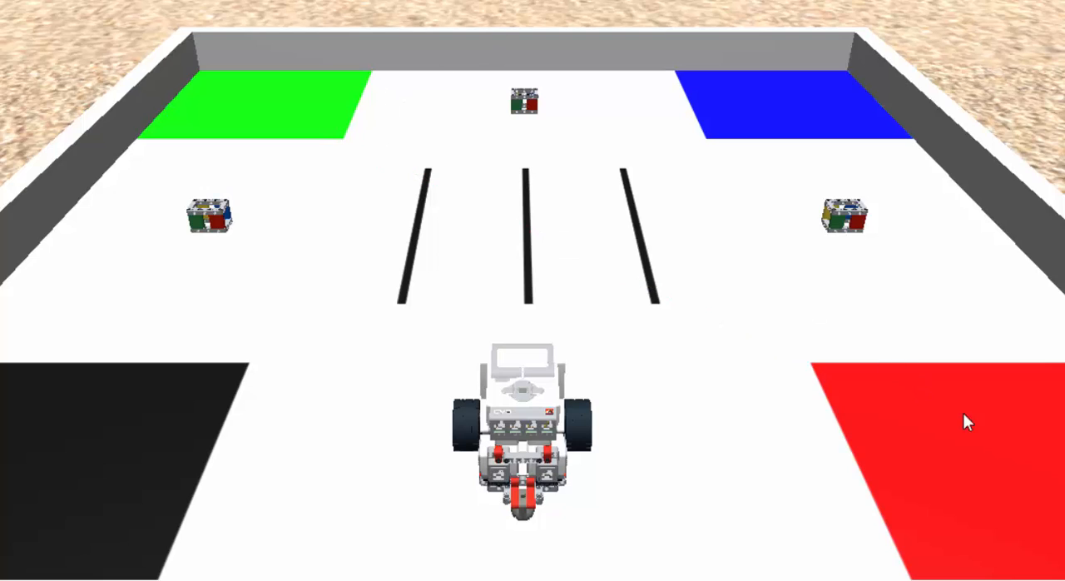
{"action": "mouse_move", "coordinate": [264, 110]}
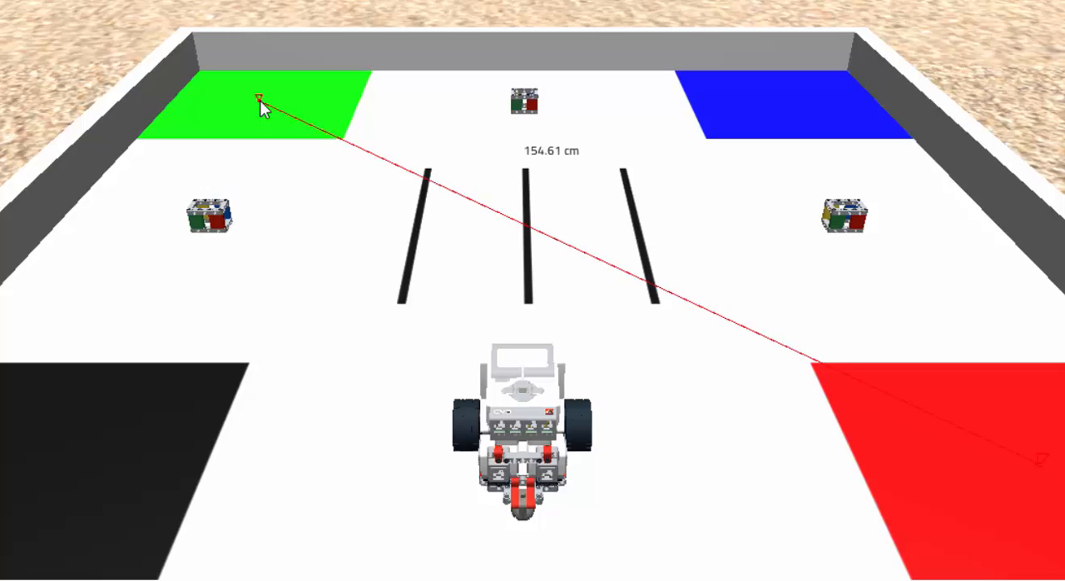
{"action": "mouse_move", "coordinate": [300, 185]}
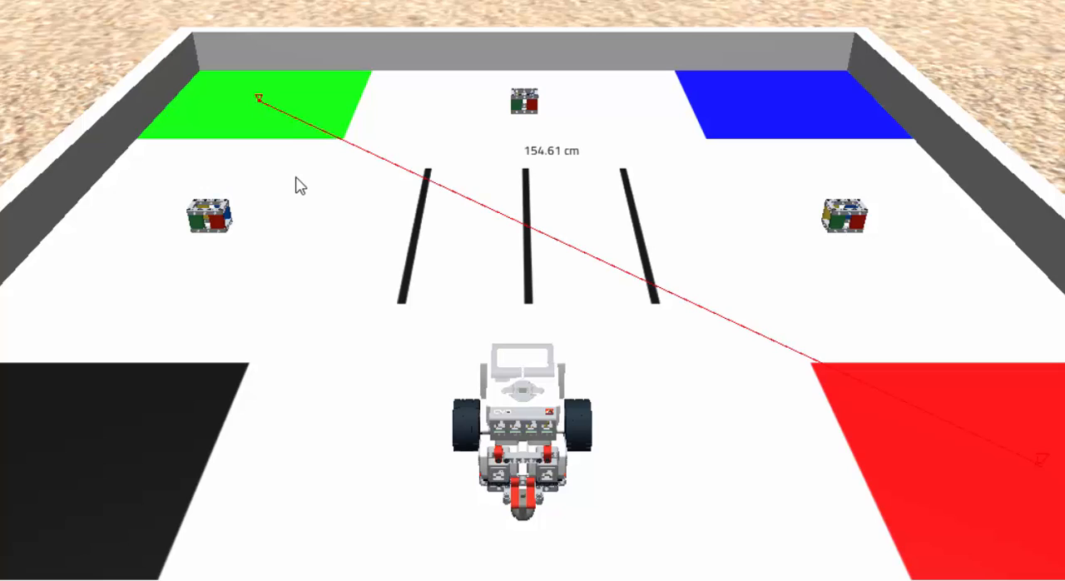
{"action": "mouse_move", "coordinate": [608, 172]}
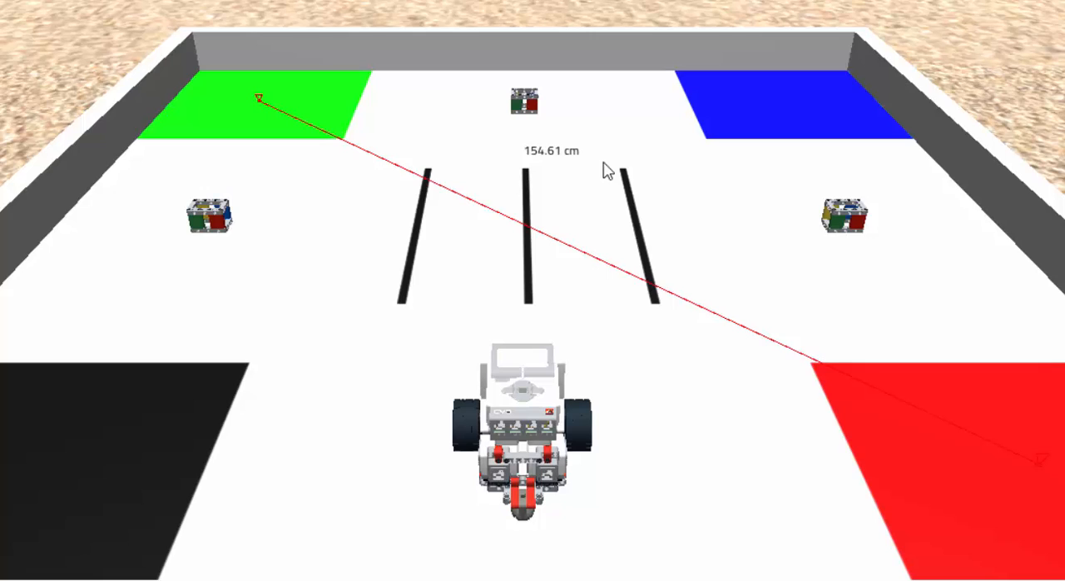
{"action": "mouse_move", "coordinate": [786, 110]}
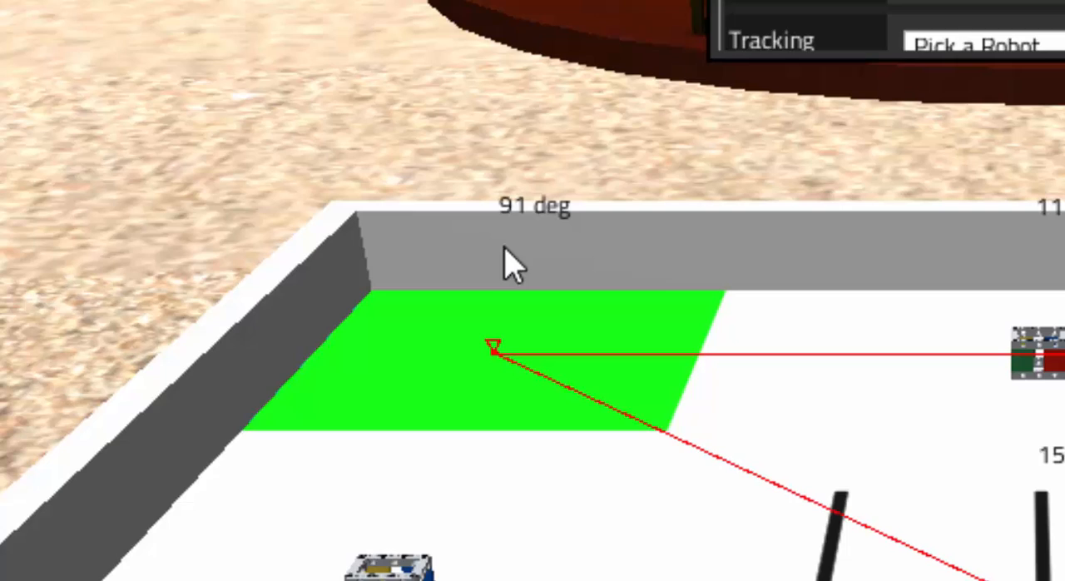
{"action": "mouse_move", "coordinate": [496, 287]}
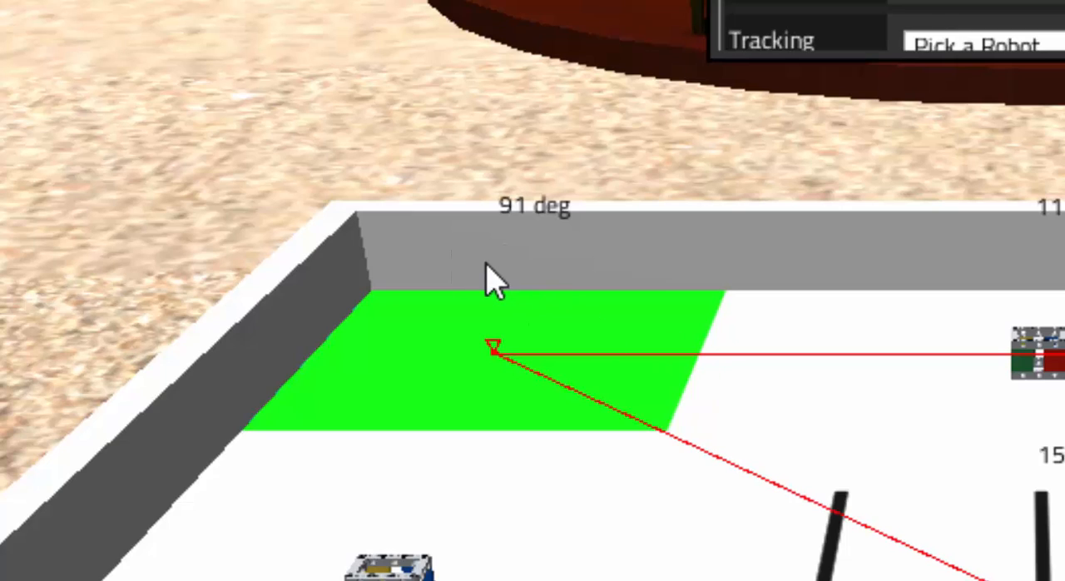
{"action": "mouse_move", "coordinate": [546, 259]}
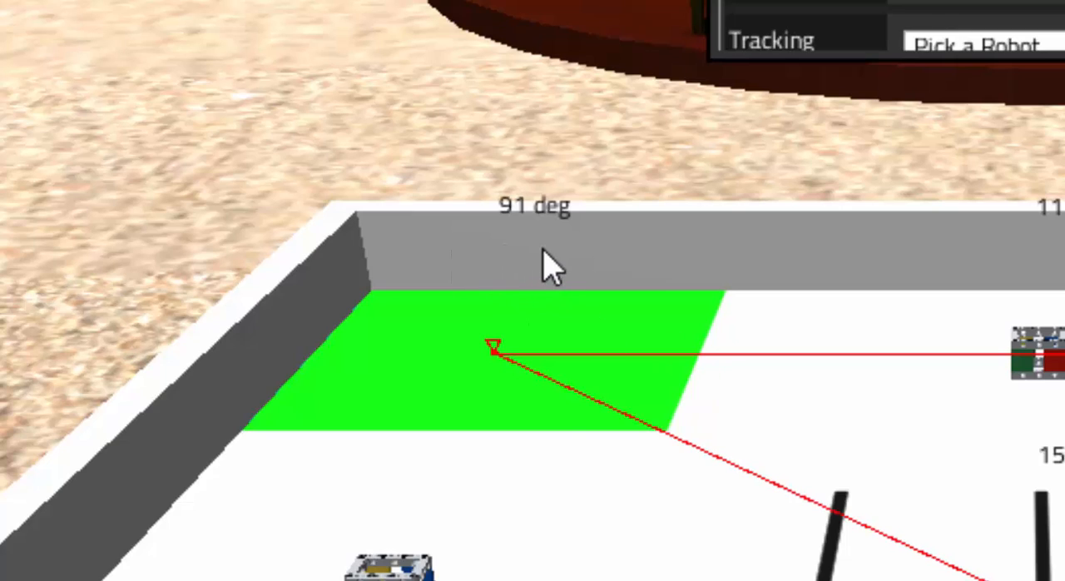
{"action": "mouse_move", "coordinate": [543, 508]}
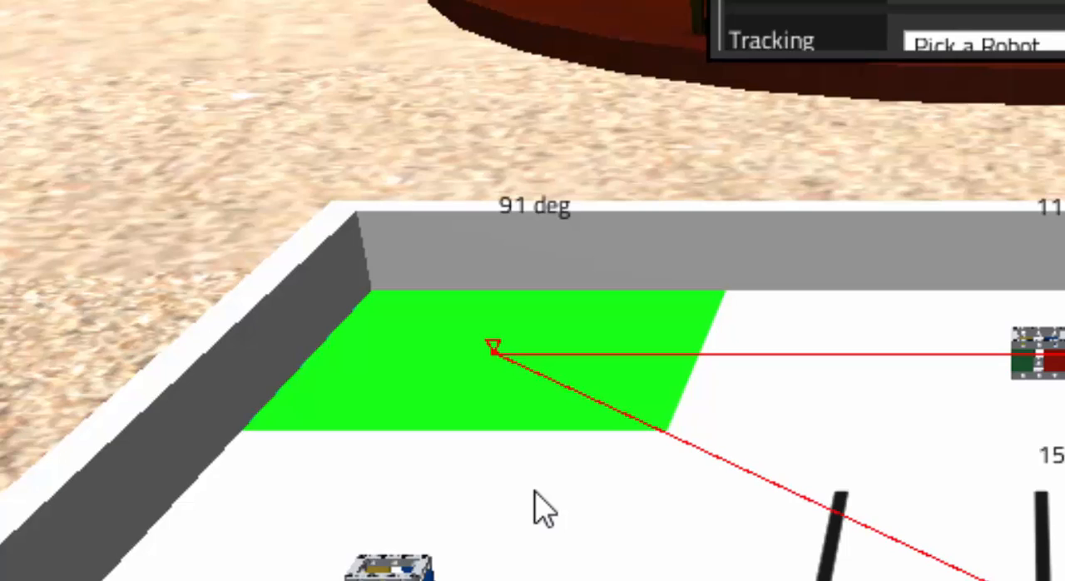
{"action": "mouse_move", "coordinate": [1042, 31]}
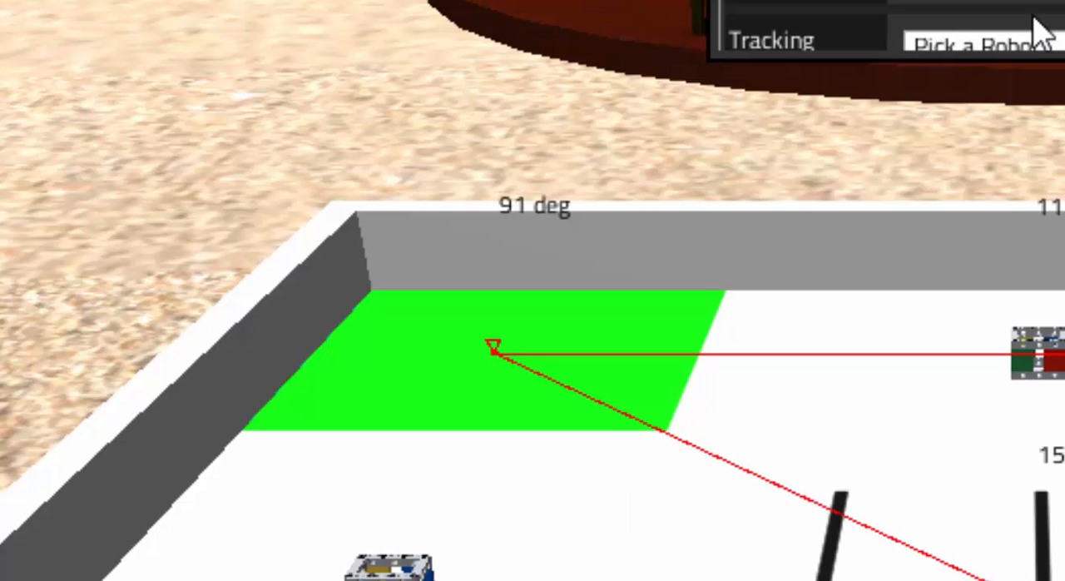
{"action": "mouse_move", "coordinate": [899, 11]}
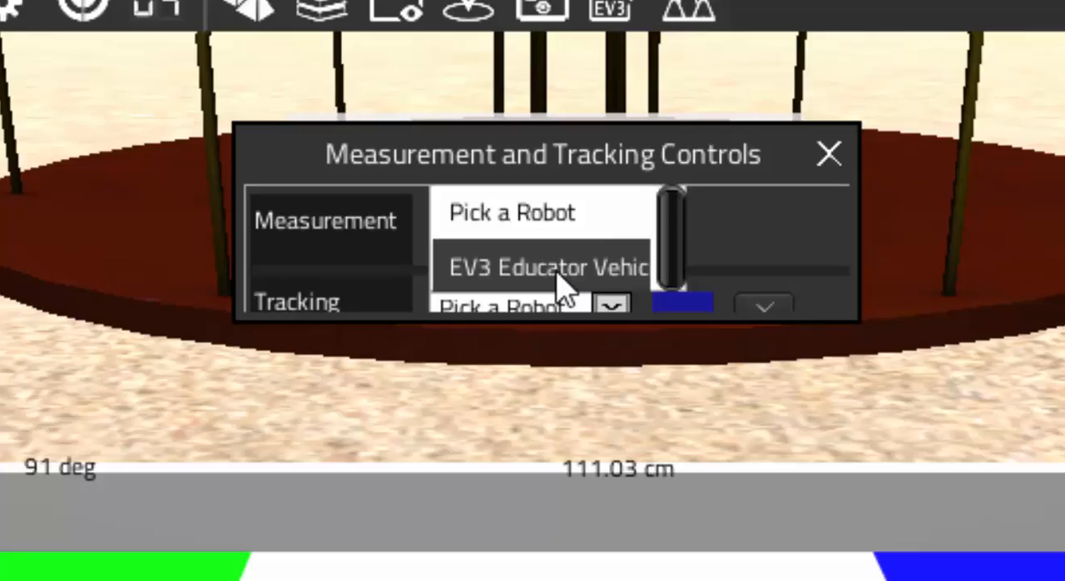
Step: Set Tracking to the EV3 Educator Vehicle in Measurement and Tracking Controls
{"action": "left_click", "coordinate": [550, 268]}
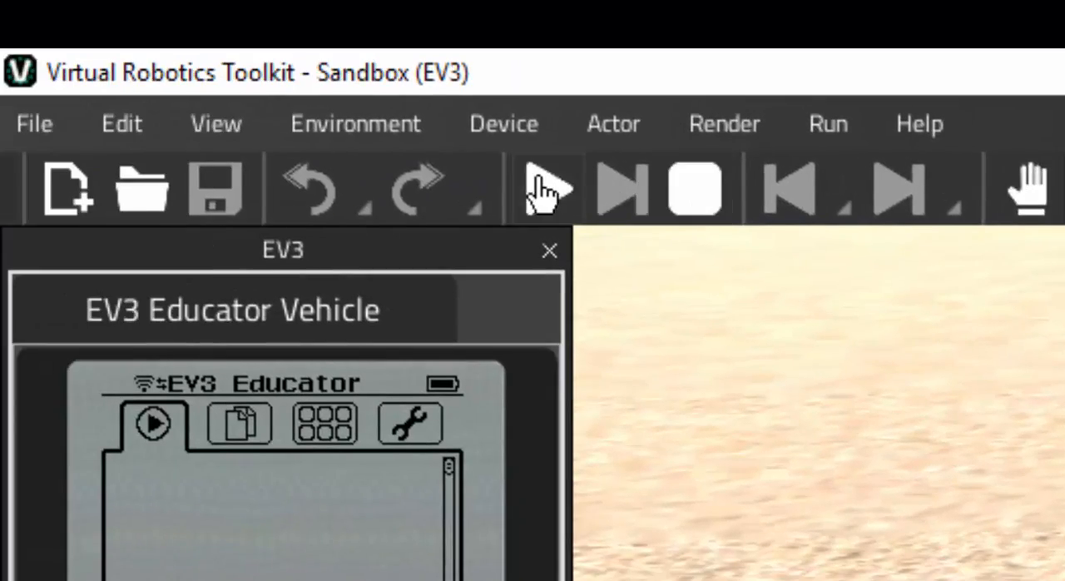